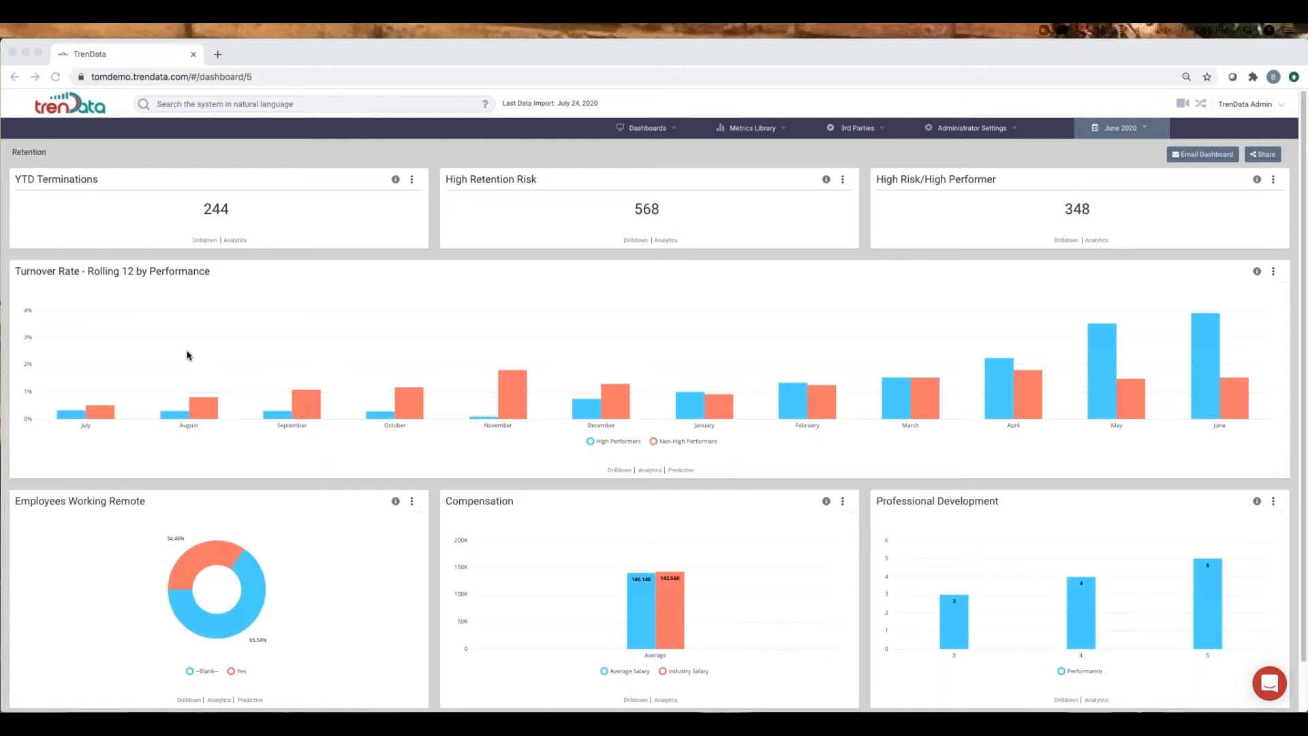
pyautogui.moveTo(176, 374)
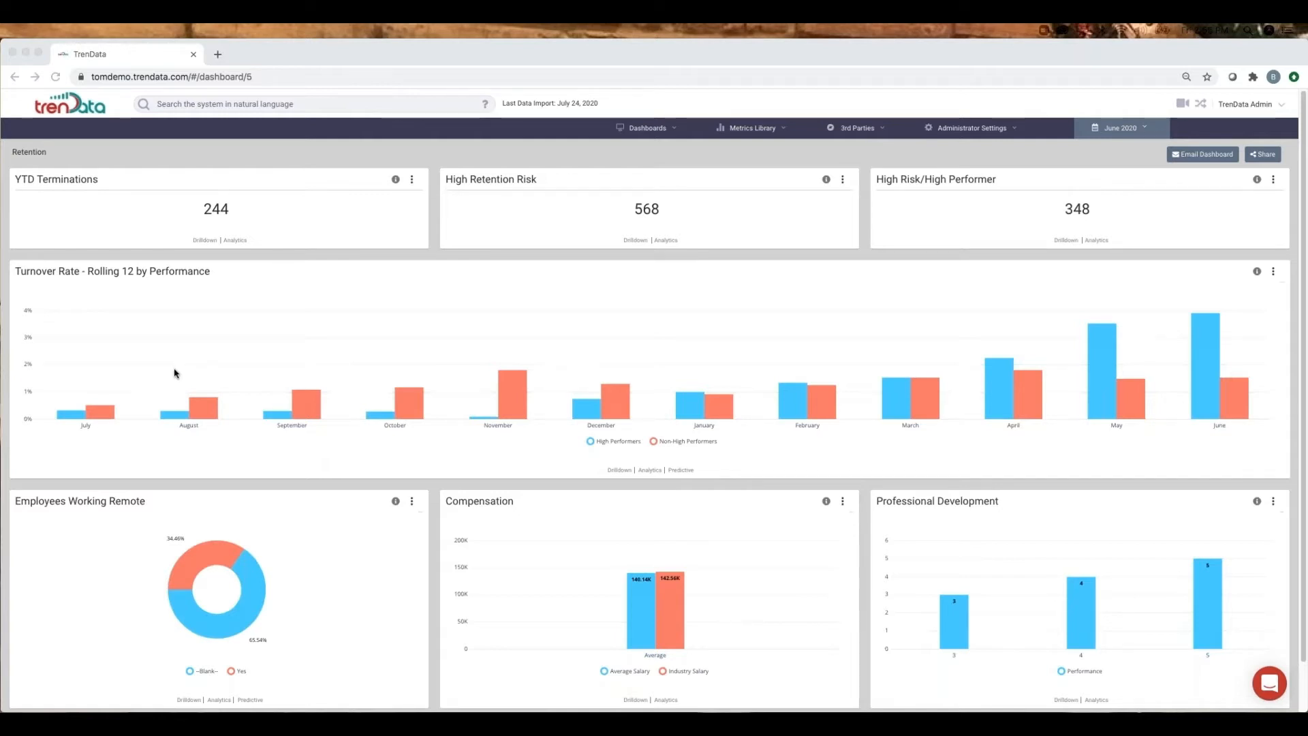
pyautogui.moveTo(268, 455)
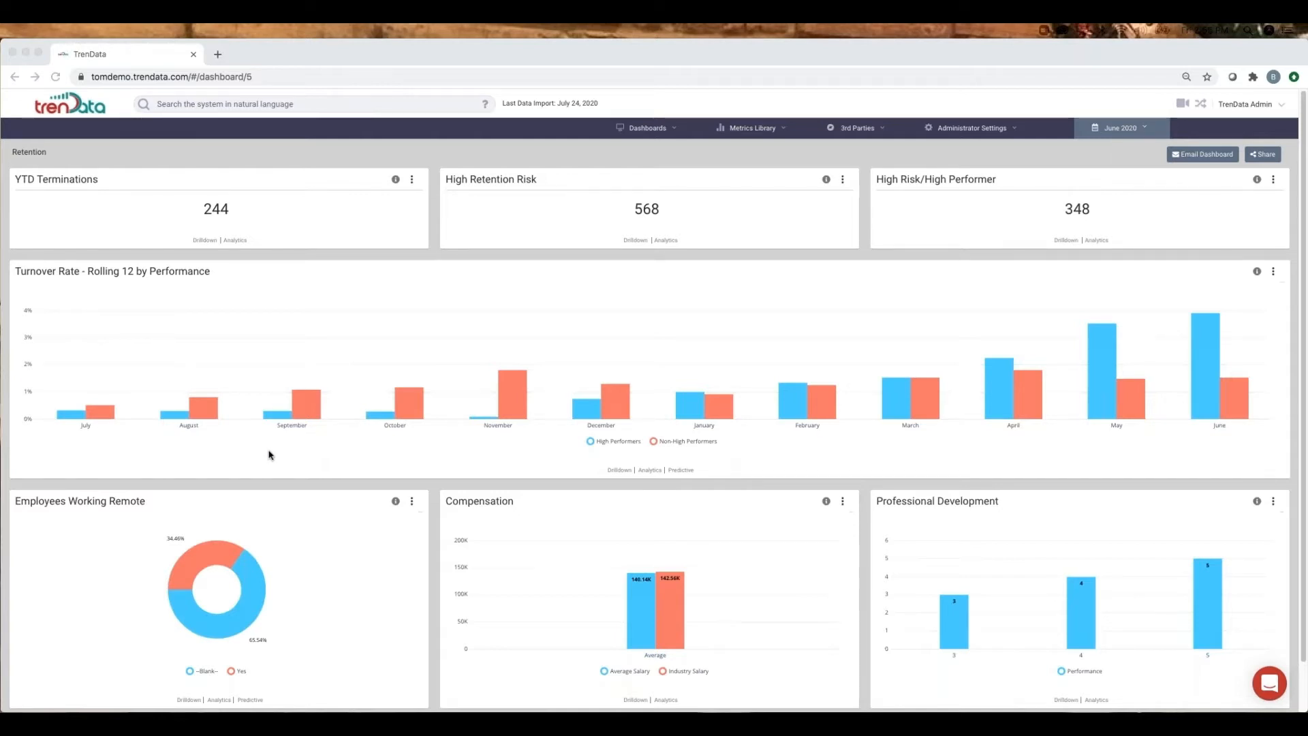
pyautogui.moveTo(676, 440)
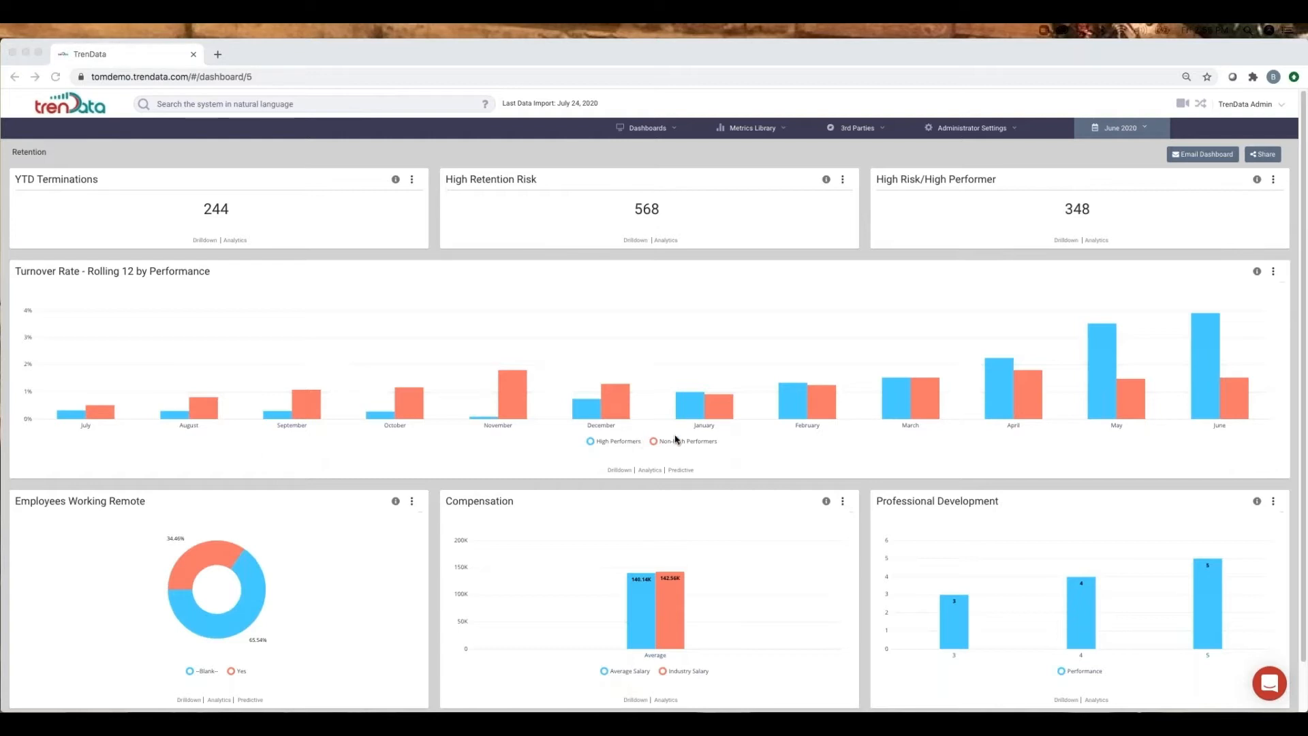
pyautogui.moveTo(964, 384)
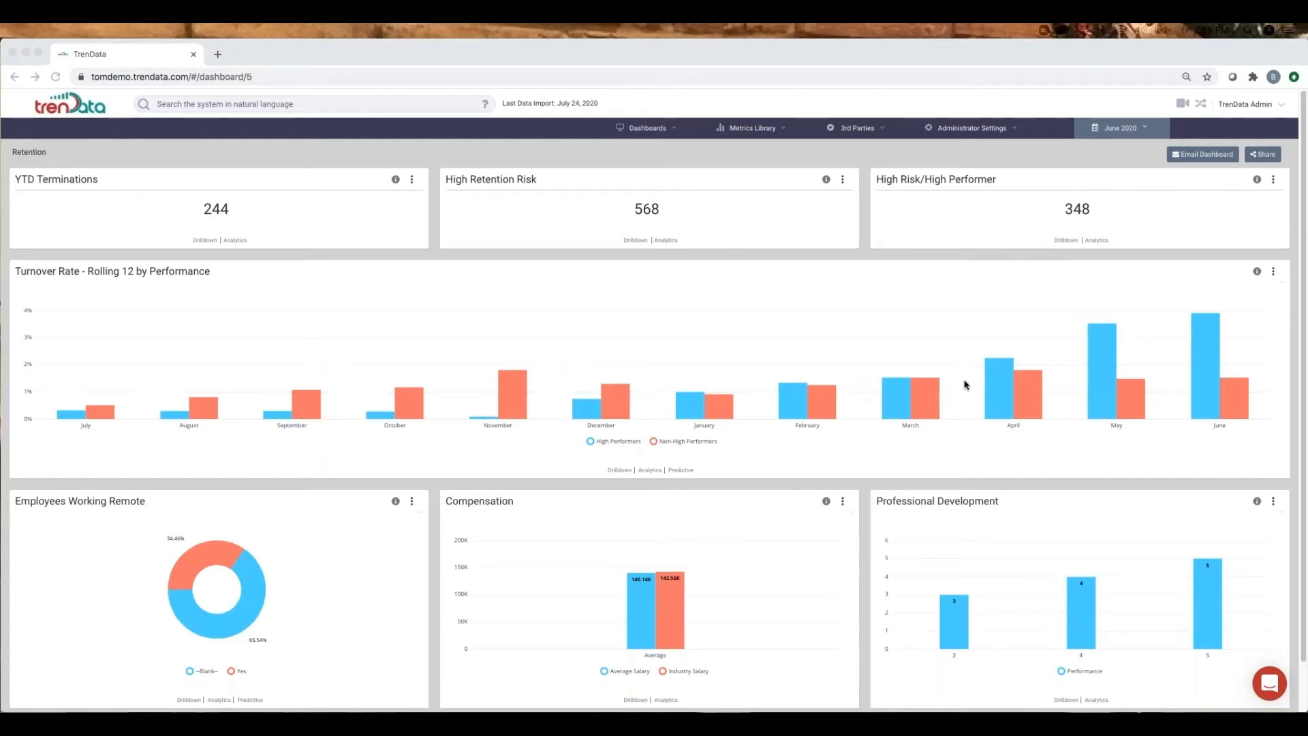
pyautogui.moveTo(396, 511)
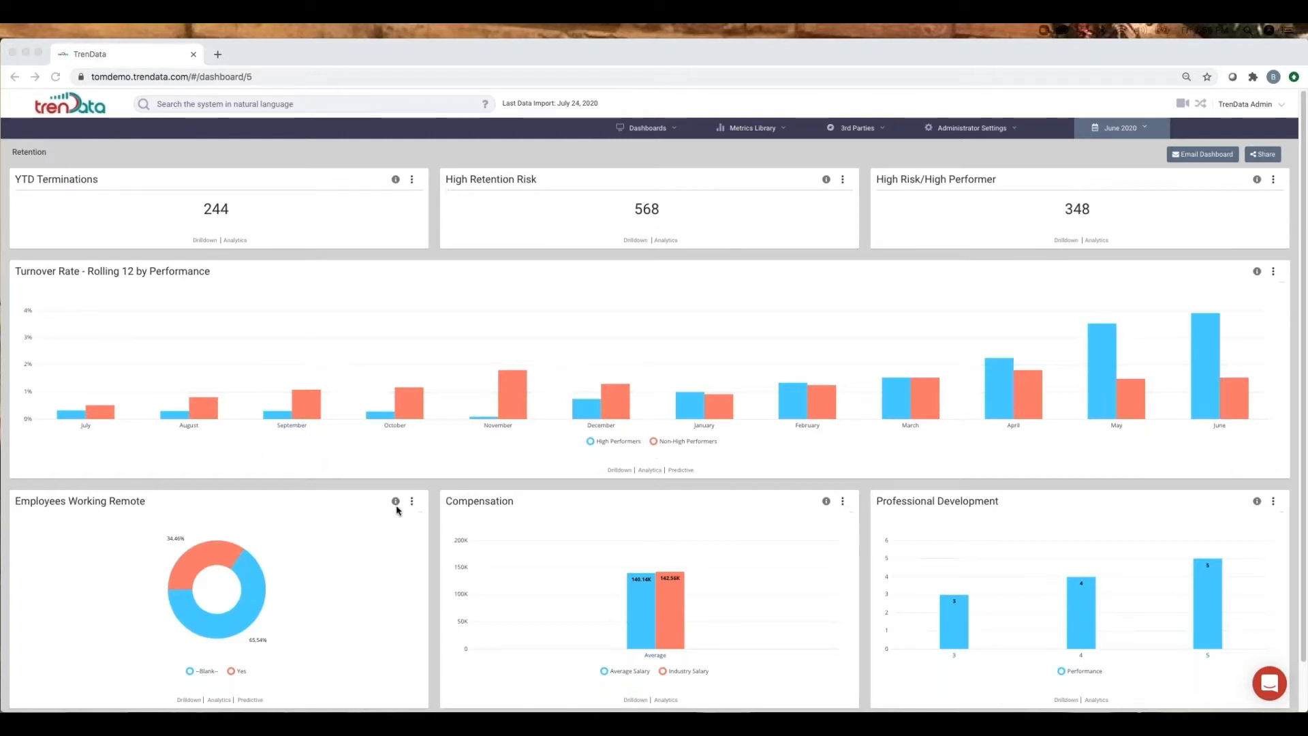
pyautogui.moveTo(324, 560)
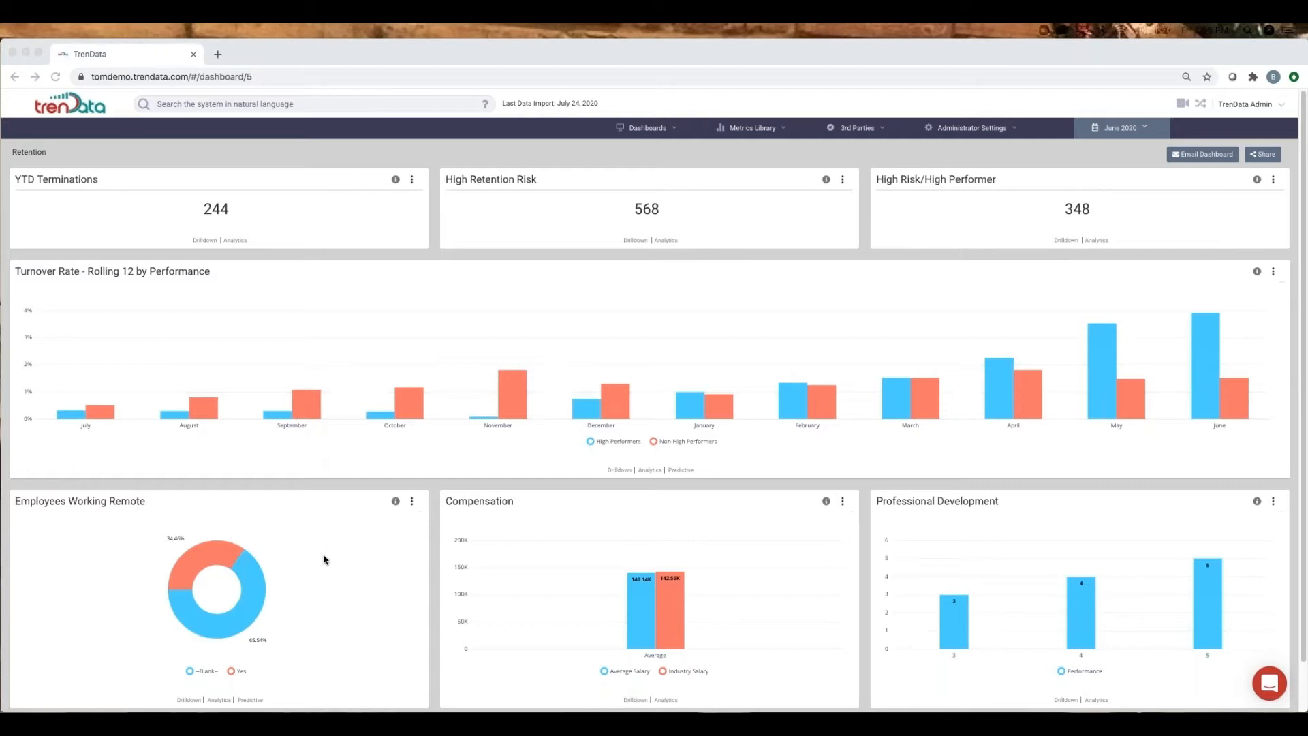
pyautogui.moveTo(318, 643)
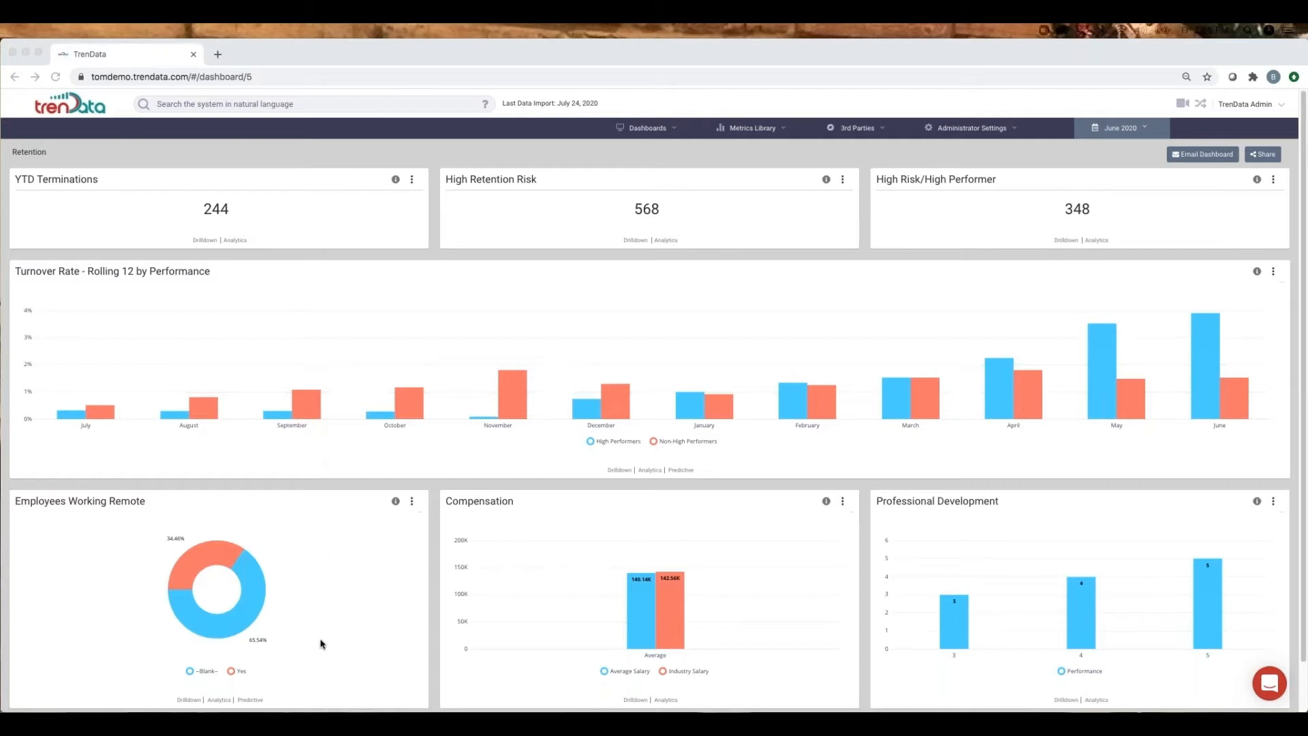
pyautogui.moveTo(552, 635)
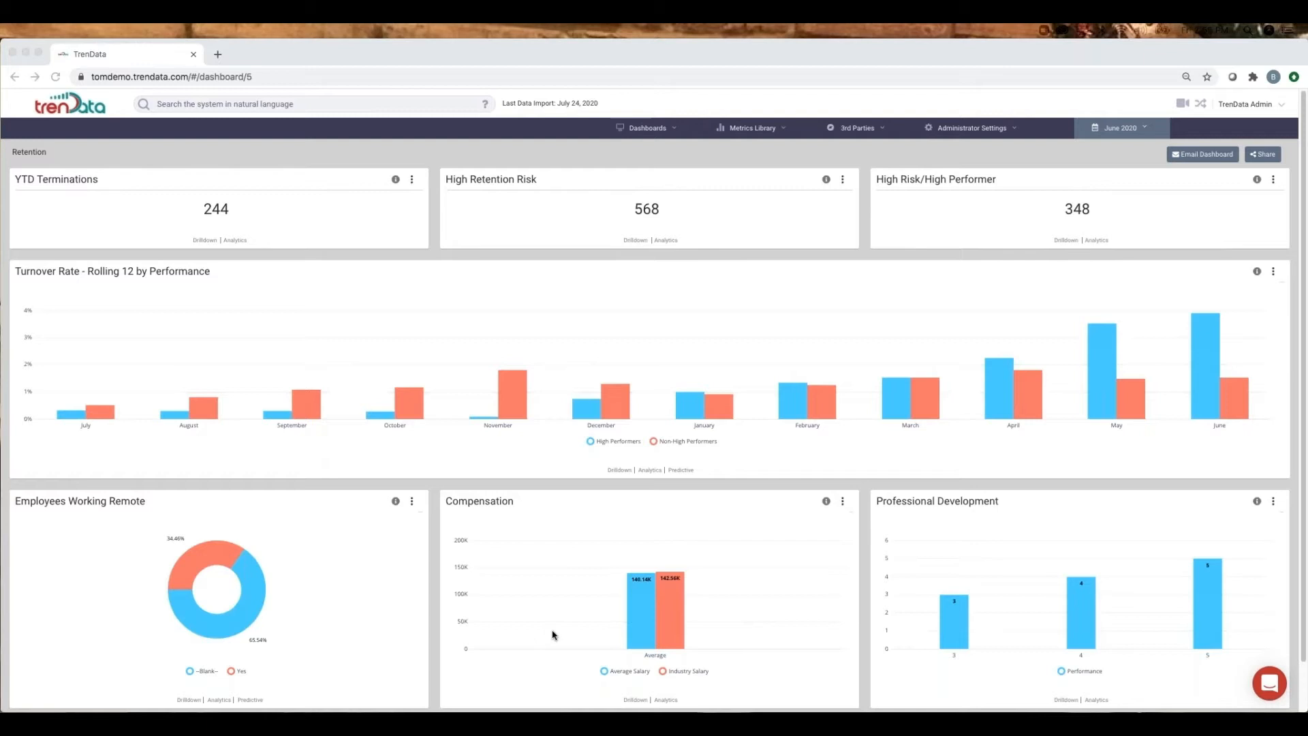
pyautogui.moveTo(567, 627)
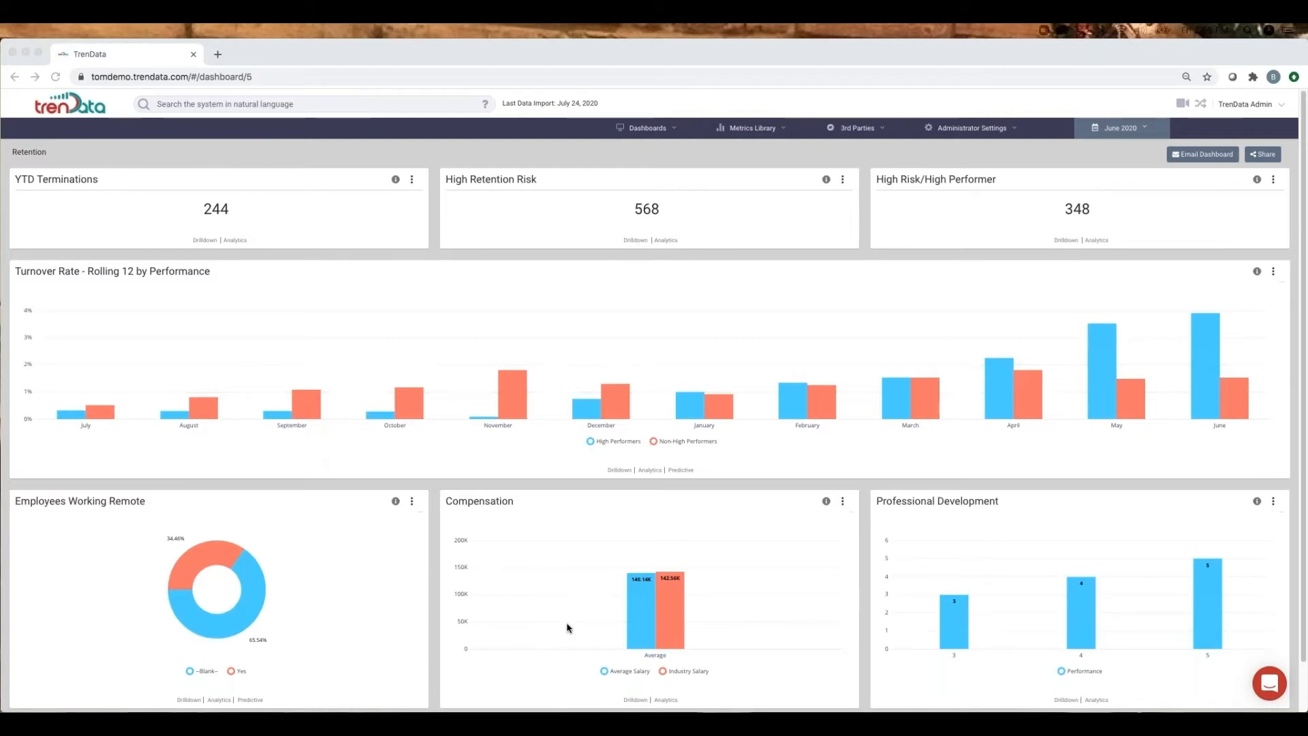
pyautogui.moveTo(968, 600)
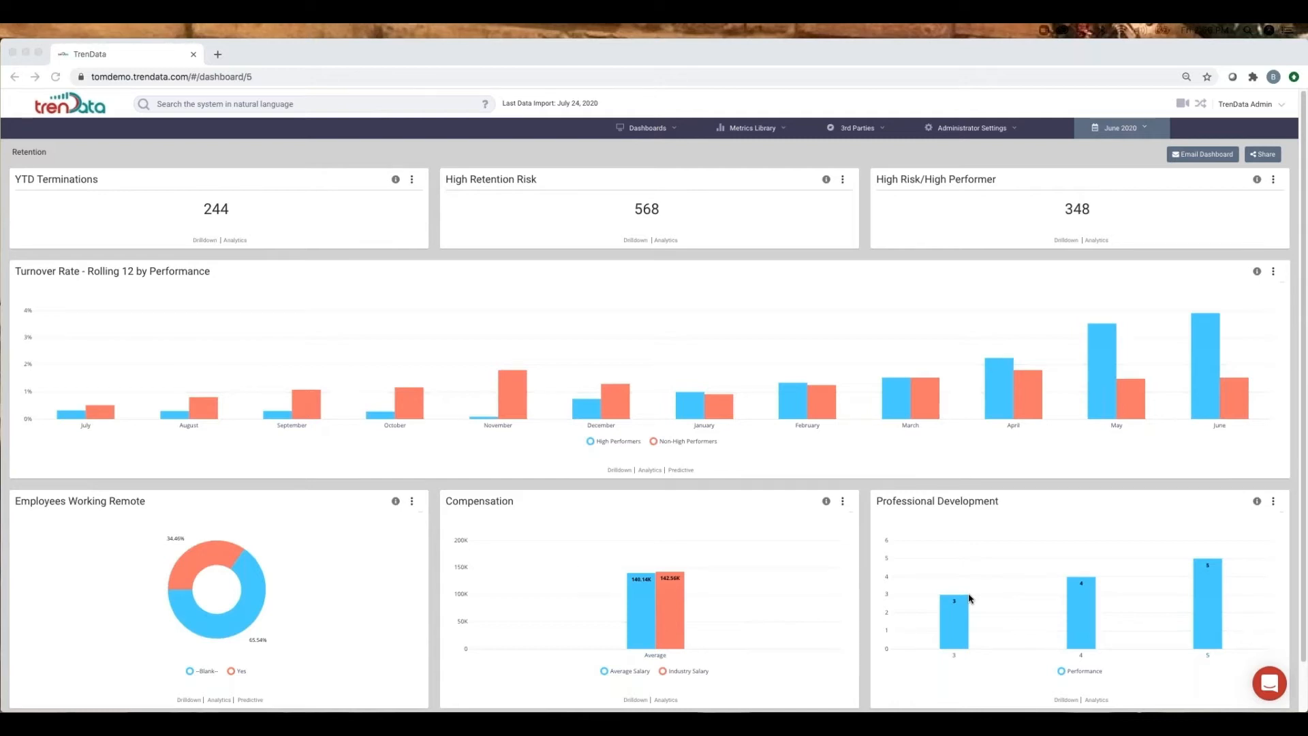
# - Open the predictive turnover model from the Turnover Rate chart's Predictive link
pyautogui.click(681, 470)
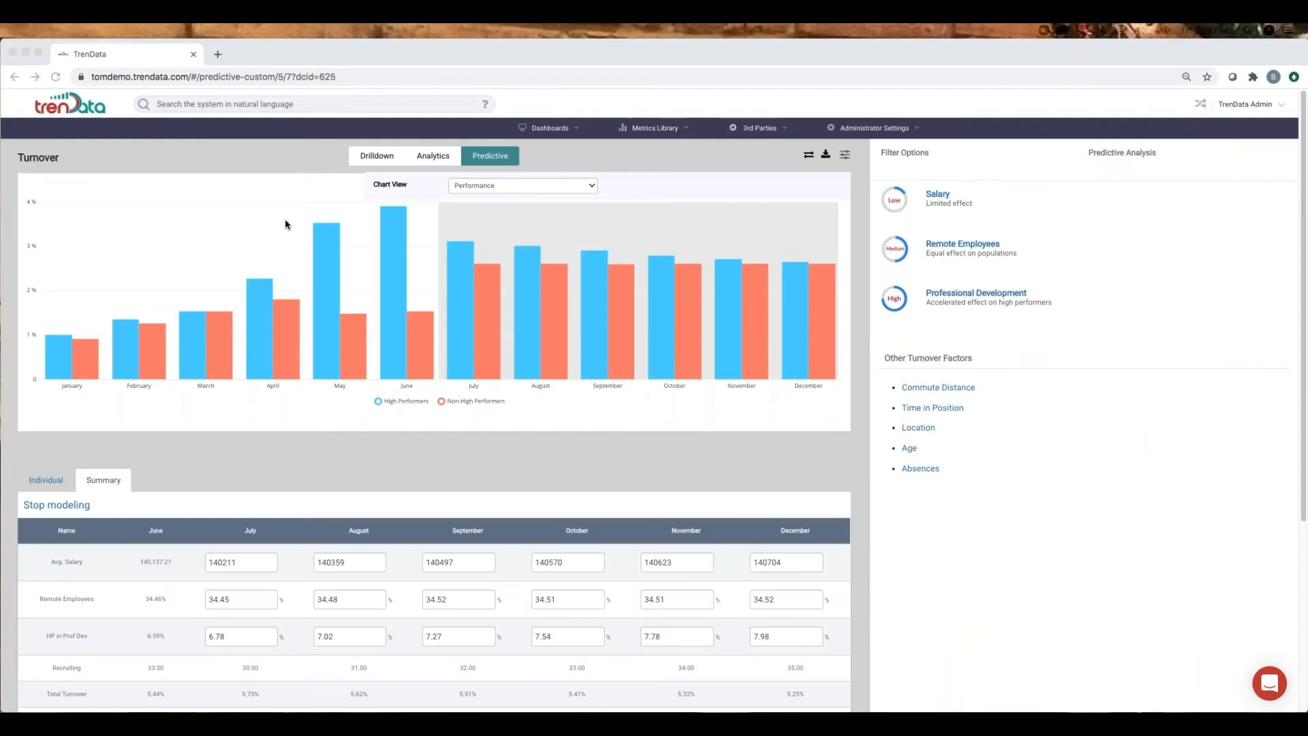
pyautogui.moveTo(269, 319)
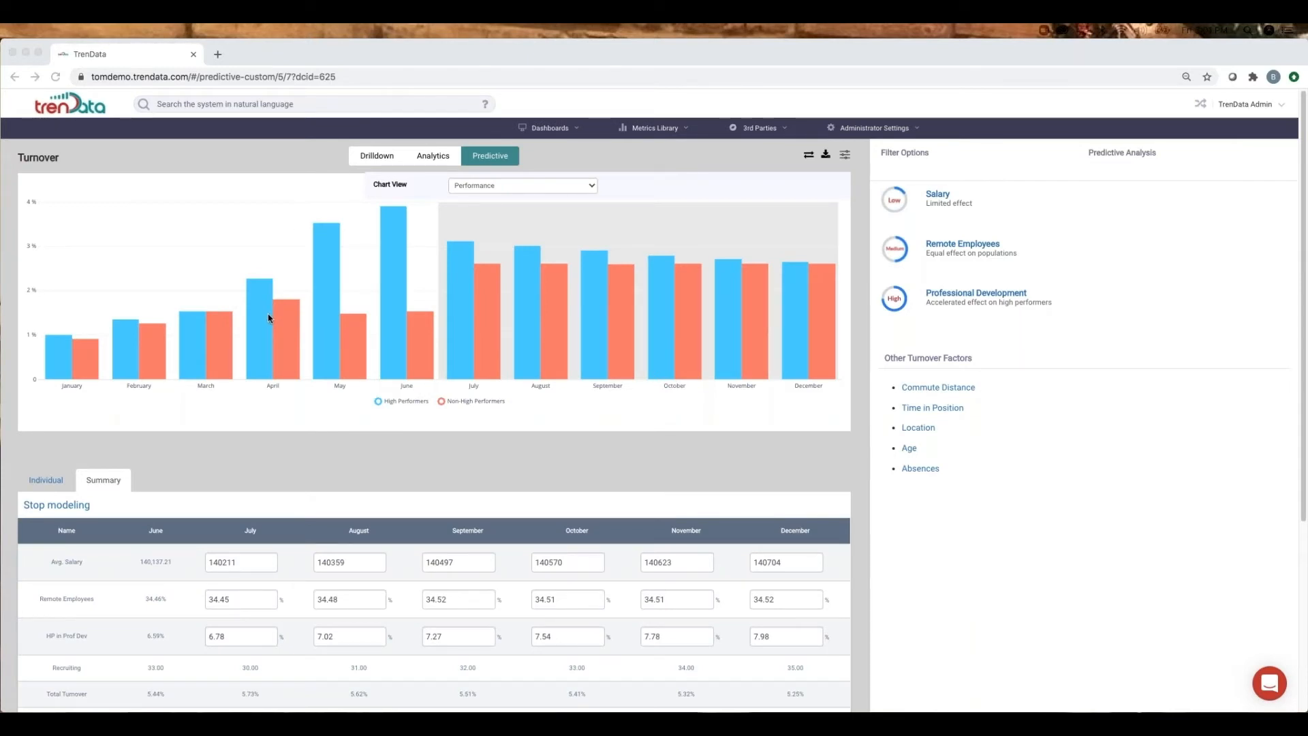
pyautogui.moveTo(233, 363)
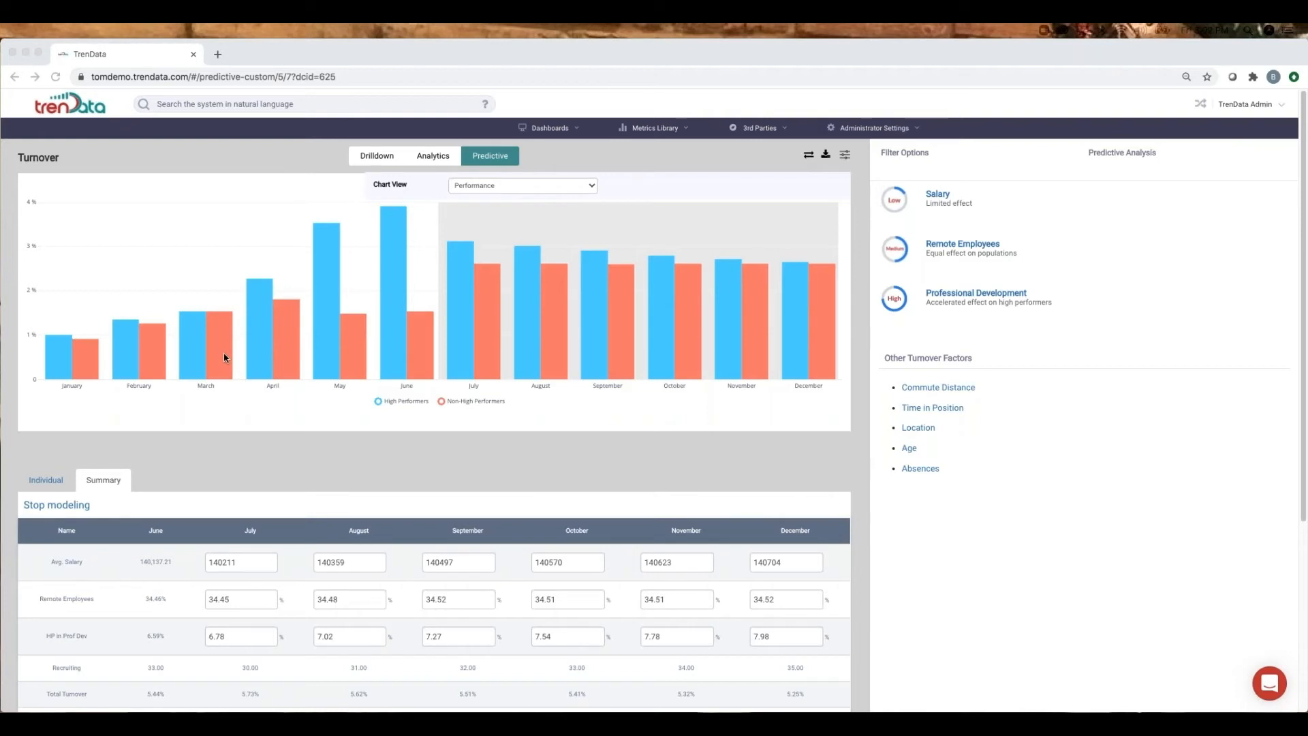
pyautogui.moveTo(965, 386)
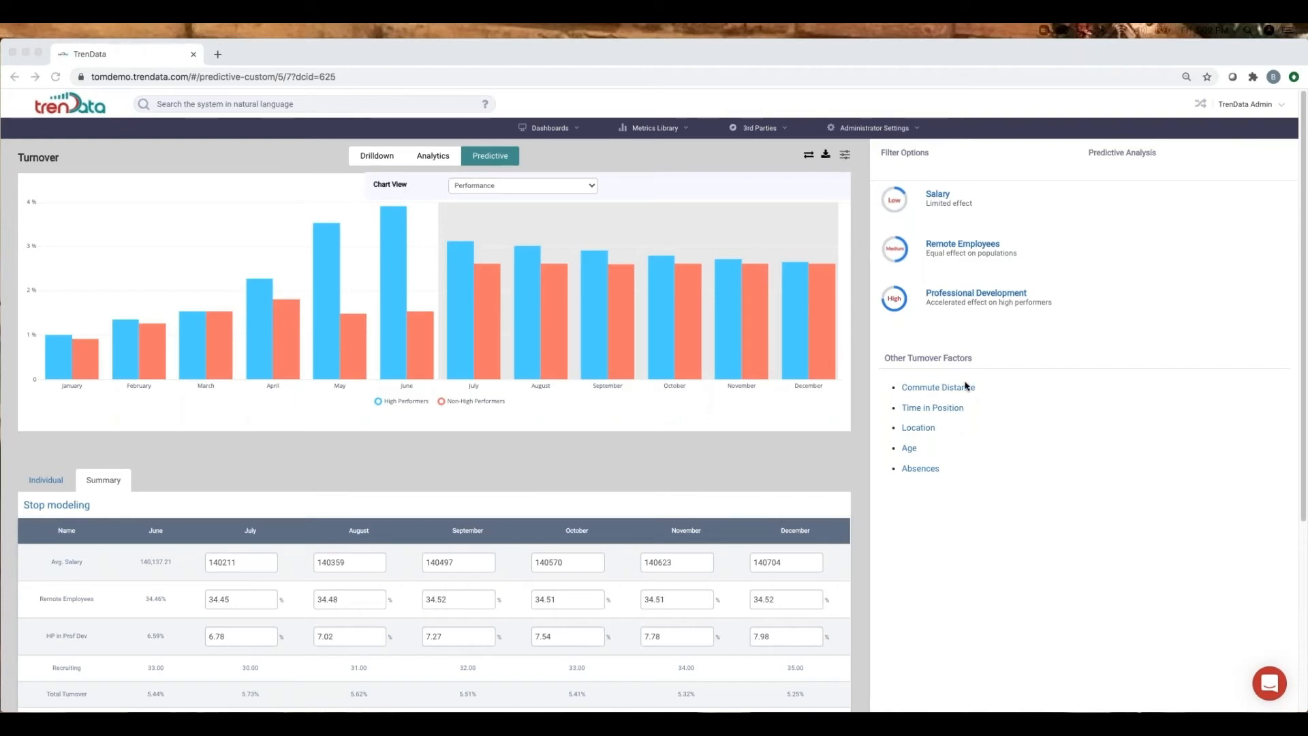
pyautogui.moveTo(1060, 377)
pyautogui.write('145211')
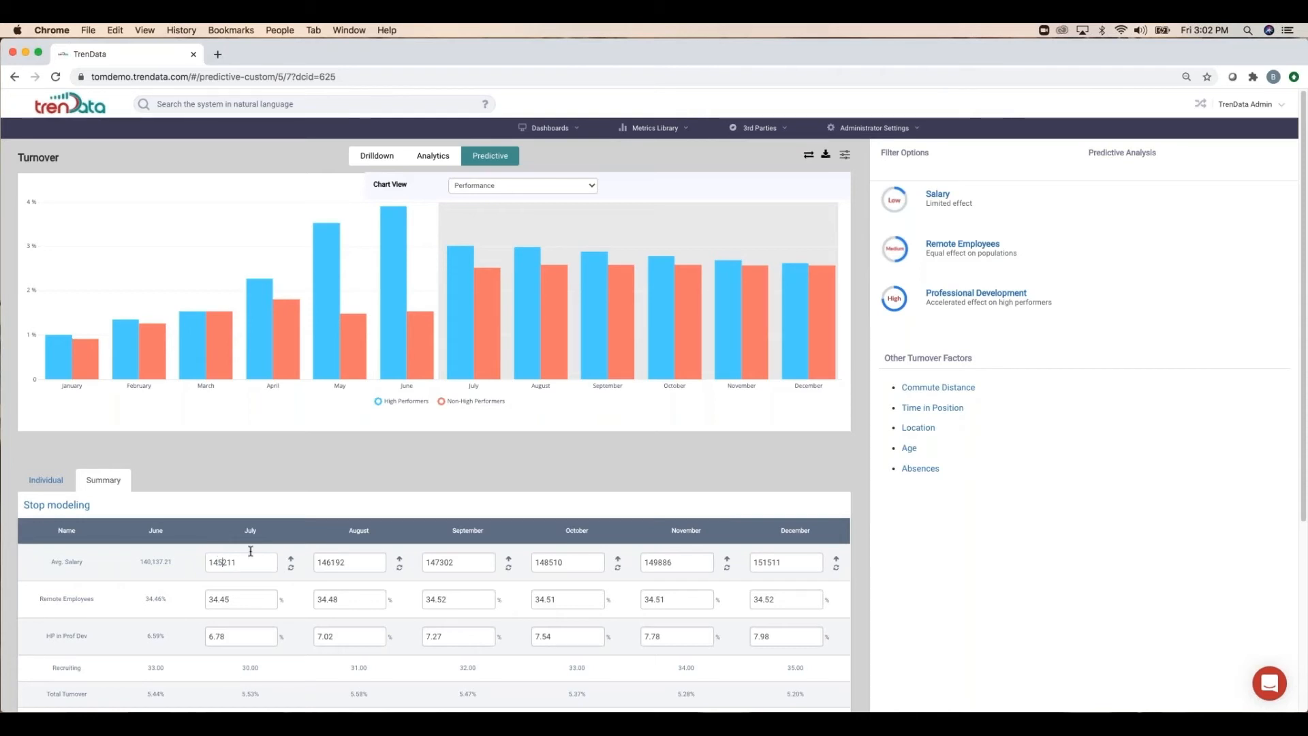
pyautogui.moveTo(483, 374)
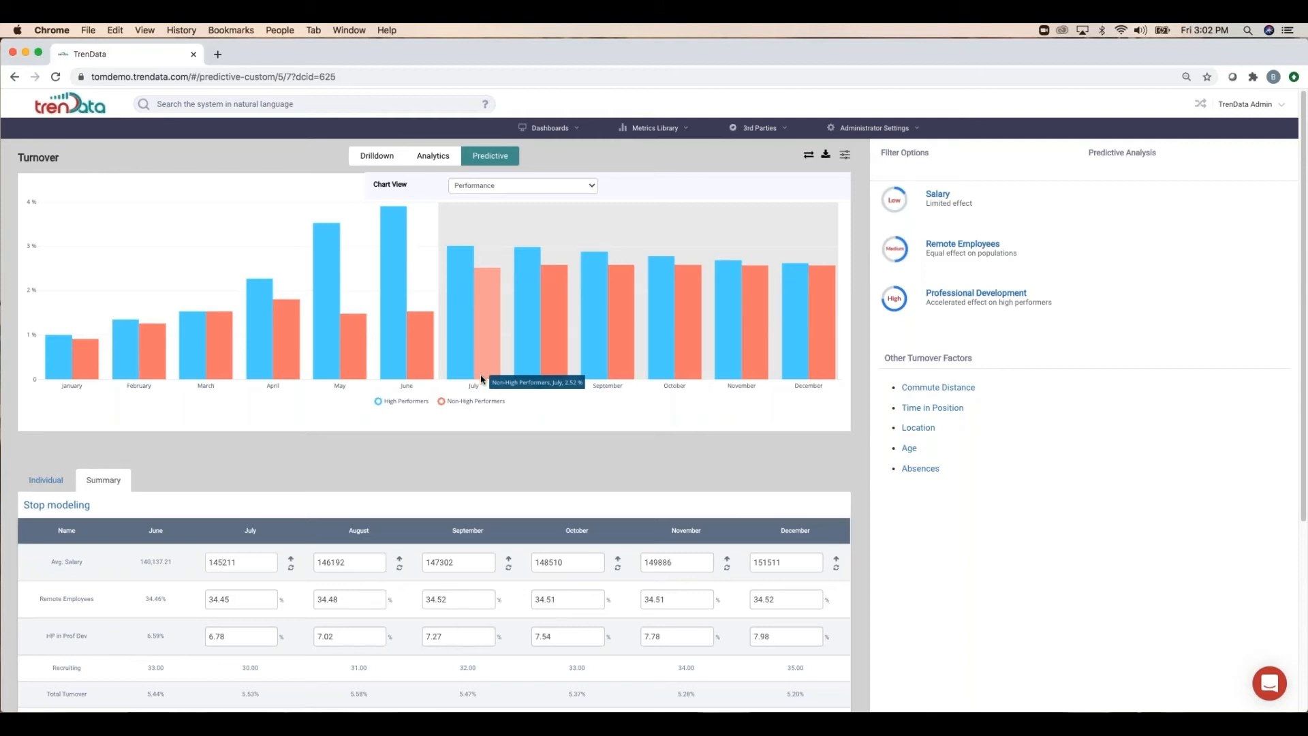
pyautogui.moveTo(285, 582)
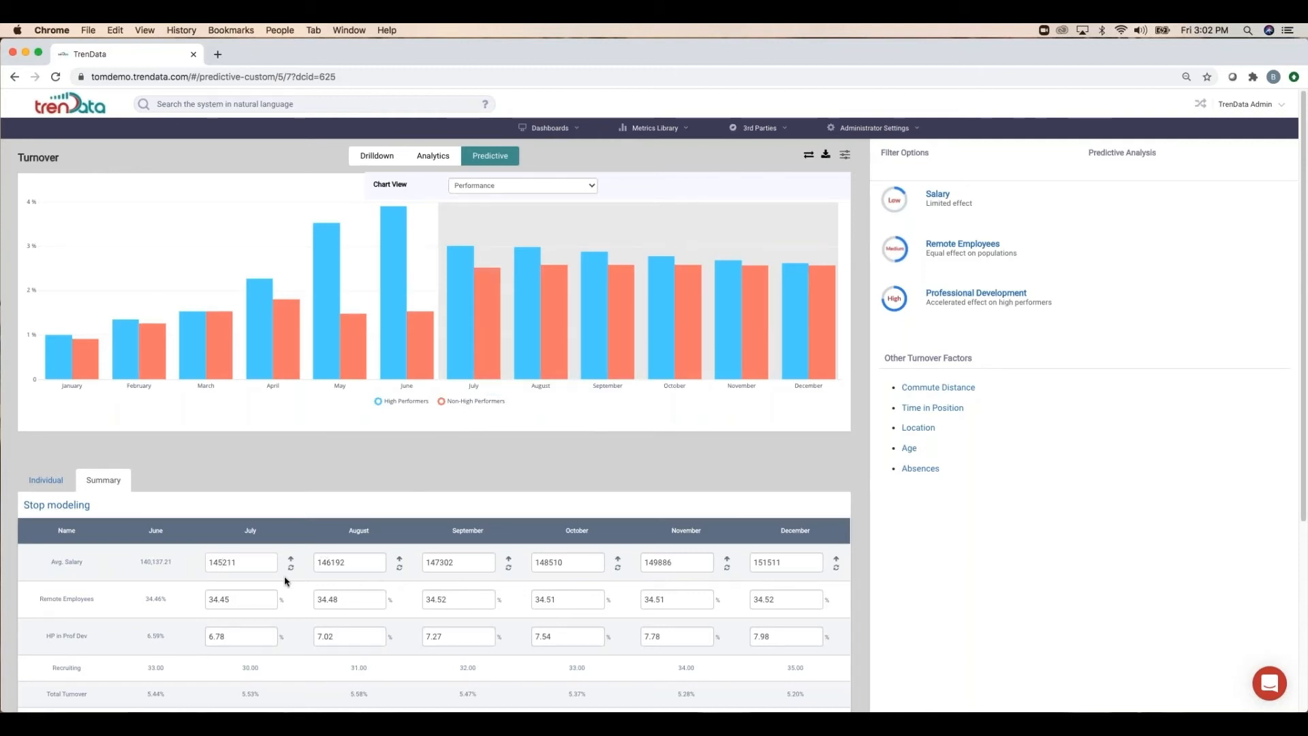
pyautogui.click(291, 566)
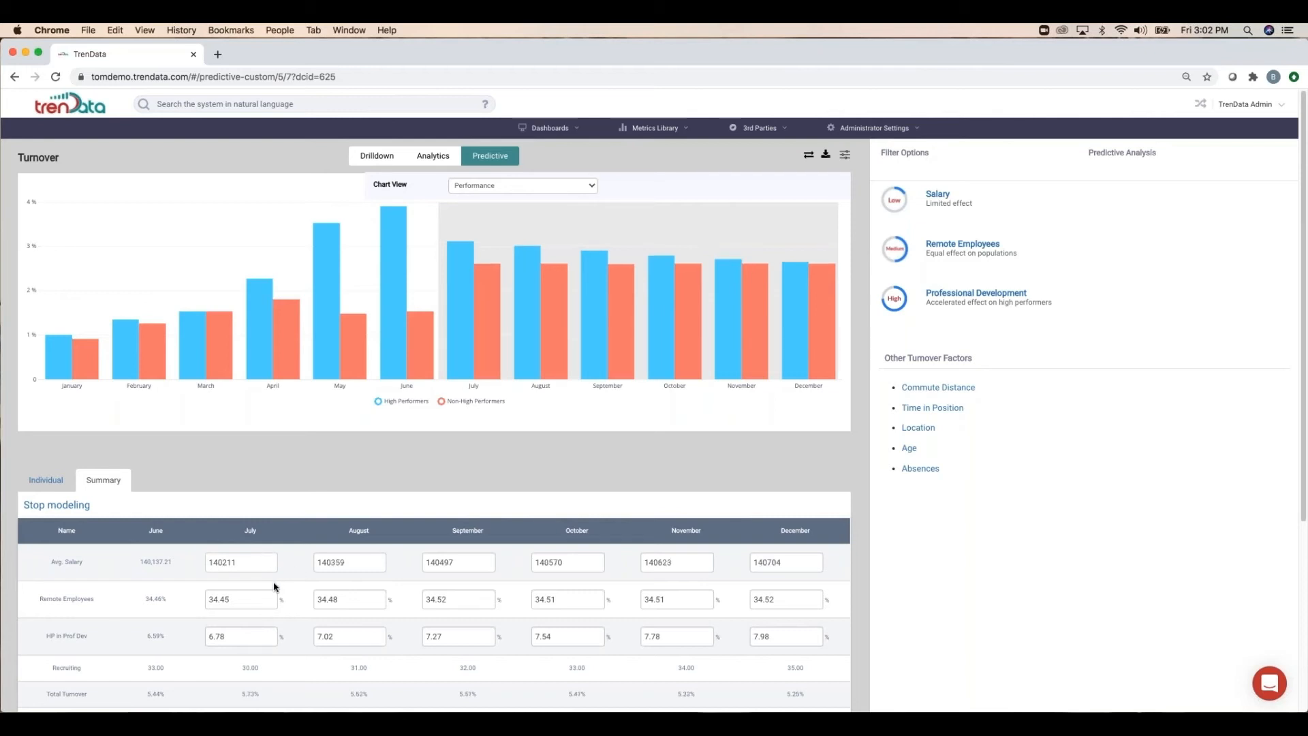
pyautogui.moveTo(279, 593)
pyautogui.write('45')
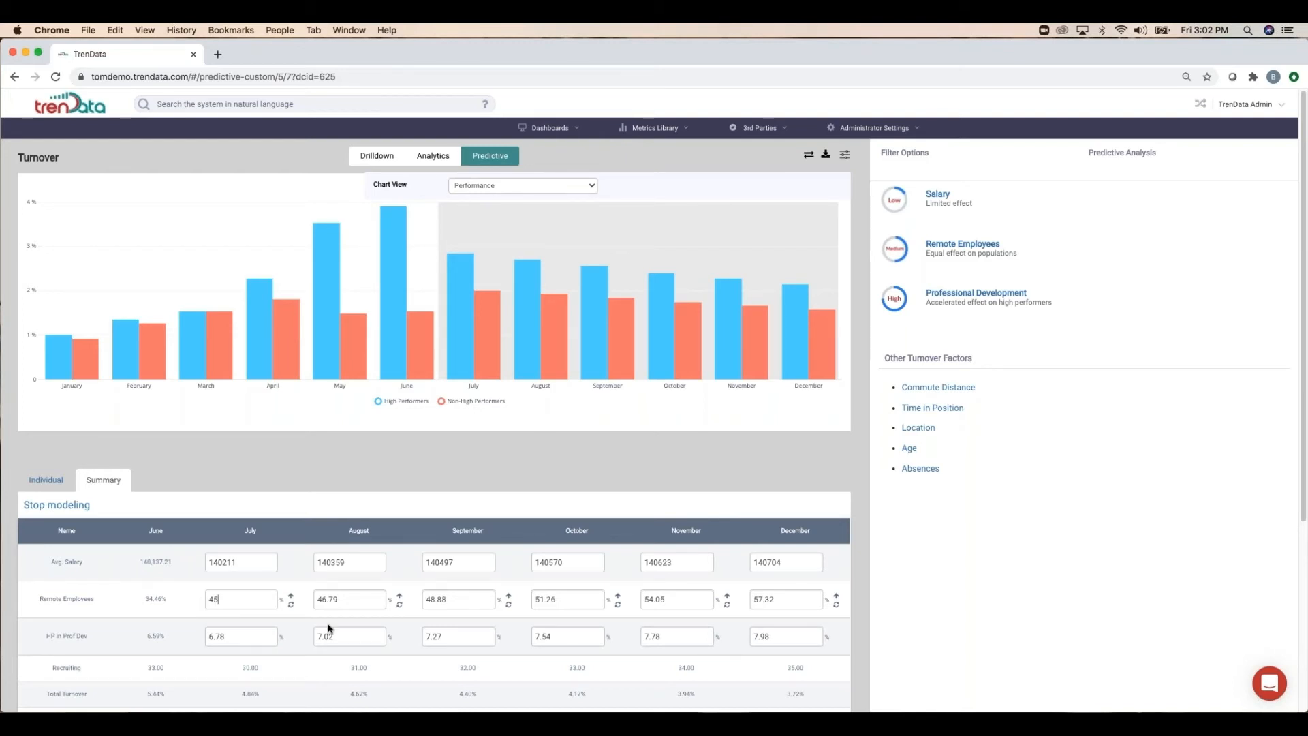
pyautogui.moveTo(336, 625)
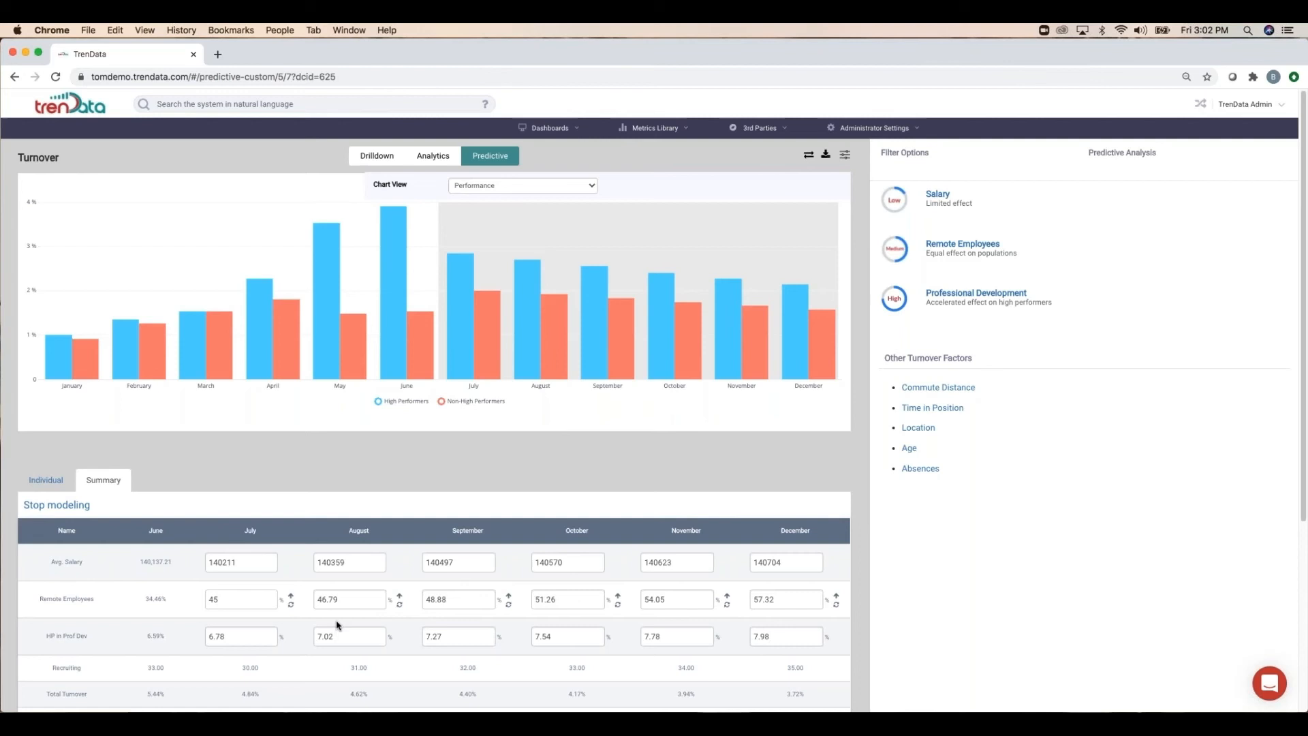
# - Return to the July Remote Employees value, now set to 45%
pyautogui.click(240, 600)
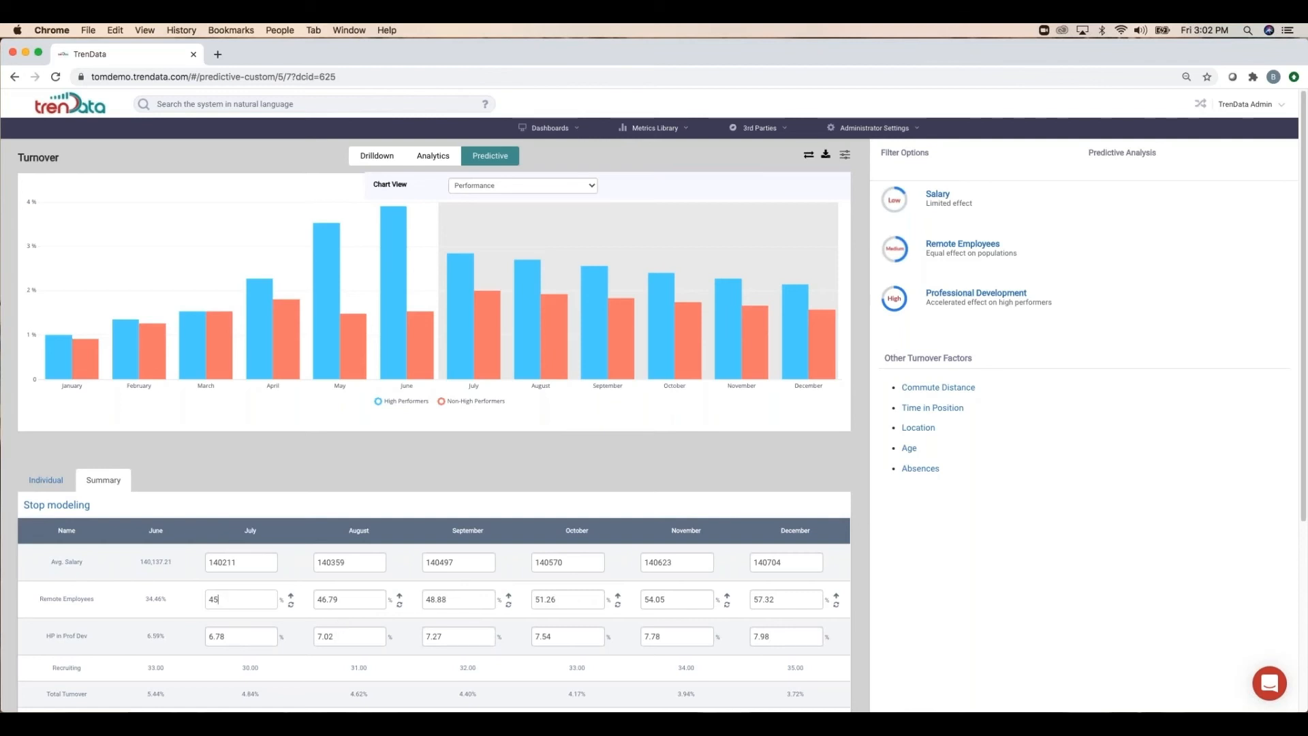
pyautogui.moveTo(334, 531)
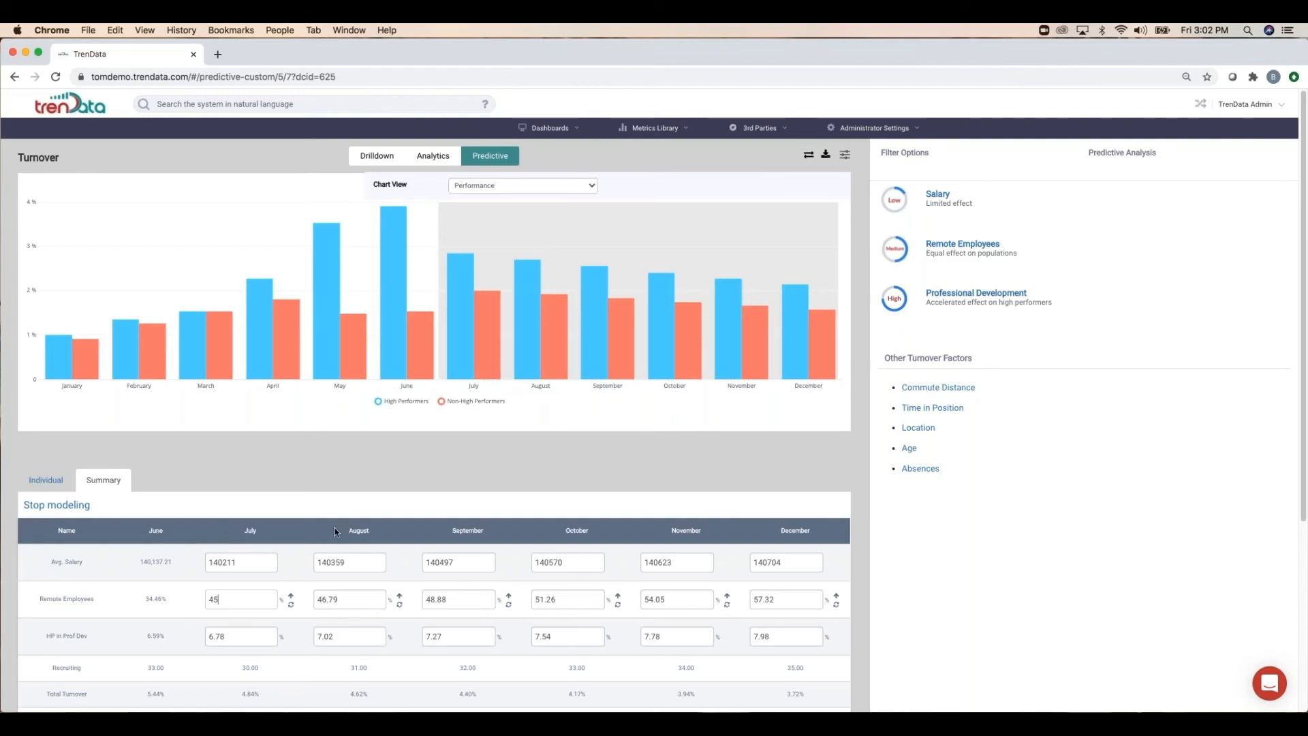
# - Scroll down to the high-performer professional development rows of the modeling table
pyautogui.scroll(-3)
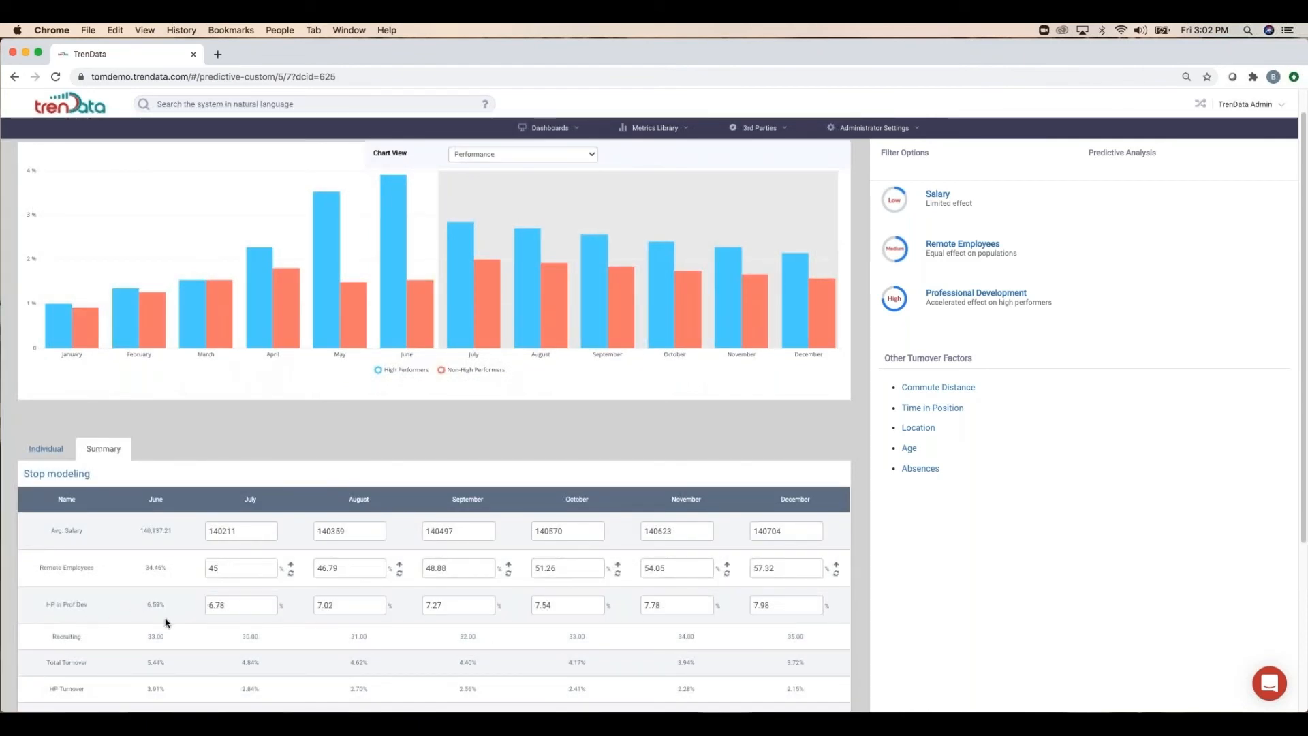
pyautogui.moveTo(168, 628)
pyautogui.write('15')
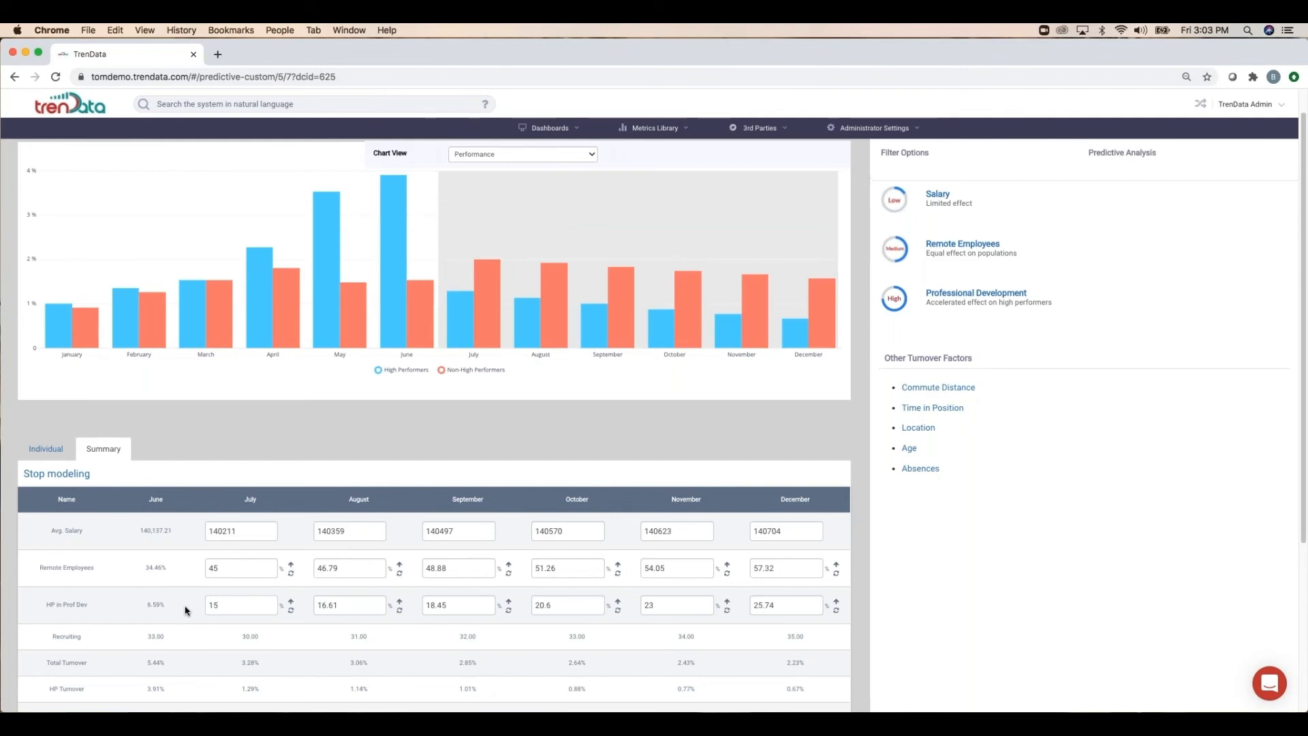
pyautogui.moveTo(195, 621)
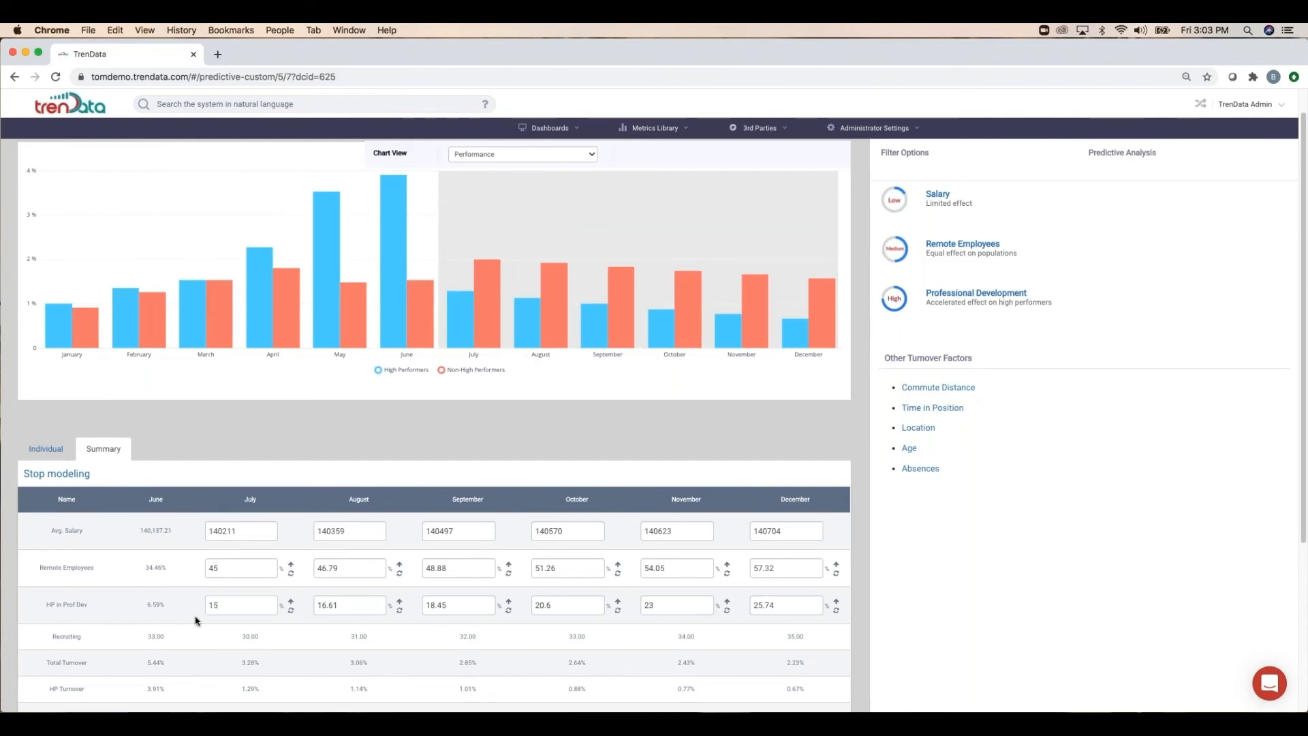